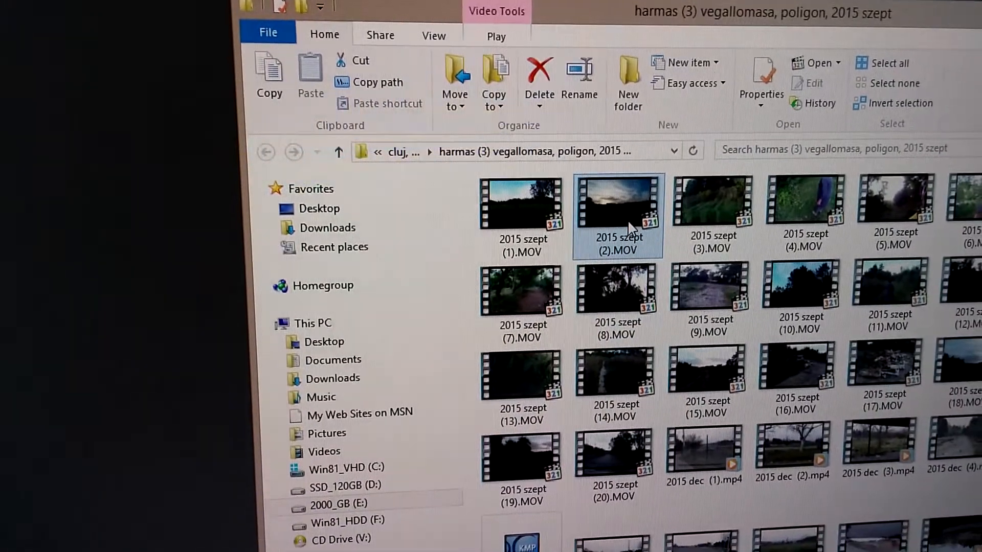
Step: Open 2015 szept (2).MOV with QuickTime Player from the clip's context menu
{"action": "right_click", "coordinate": [616, 203]}
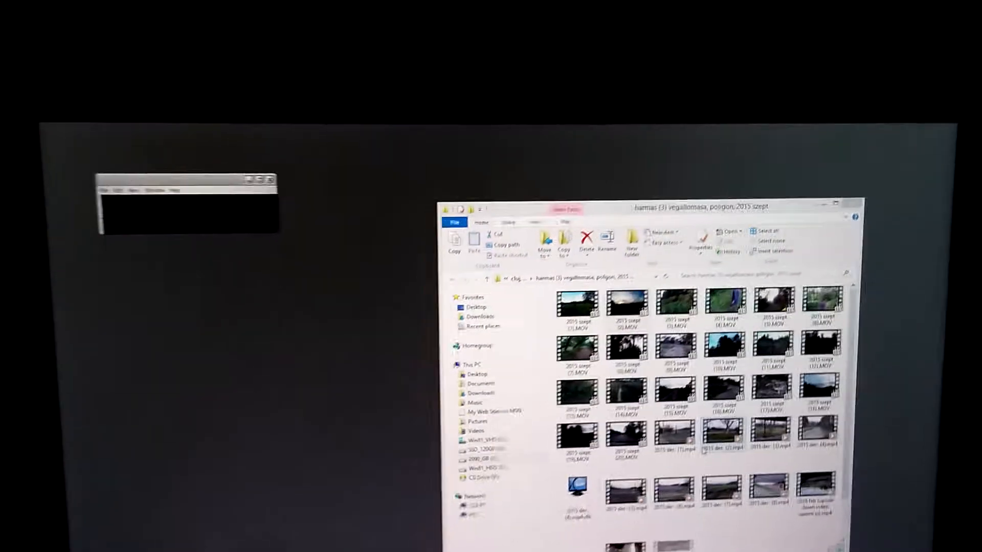
Step: Set the video display size to Fit to Screen from the View menu
{"action": "left_click", "coordinate": [452, 216]}
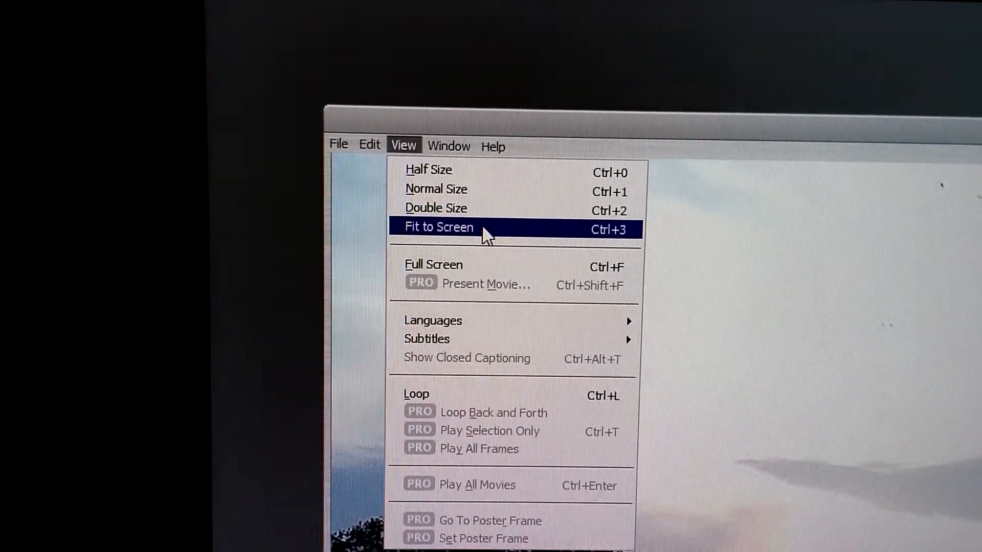
{"action": "left_click", "coordinate": [439, 227]}
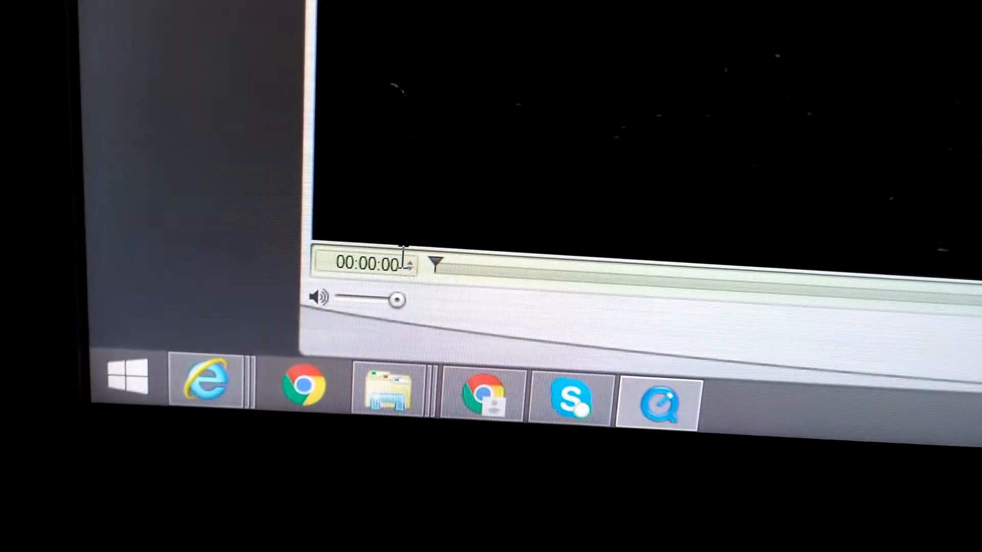
Step: Switch the time display to Frame Number, now reading 0 F at the clip's start
{"action": "left_click", "coordinate": [406, 263]}
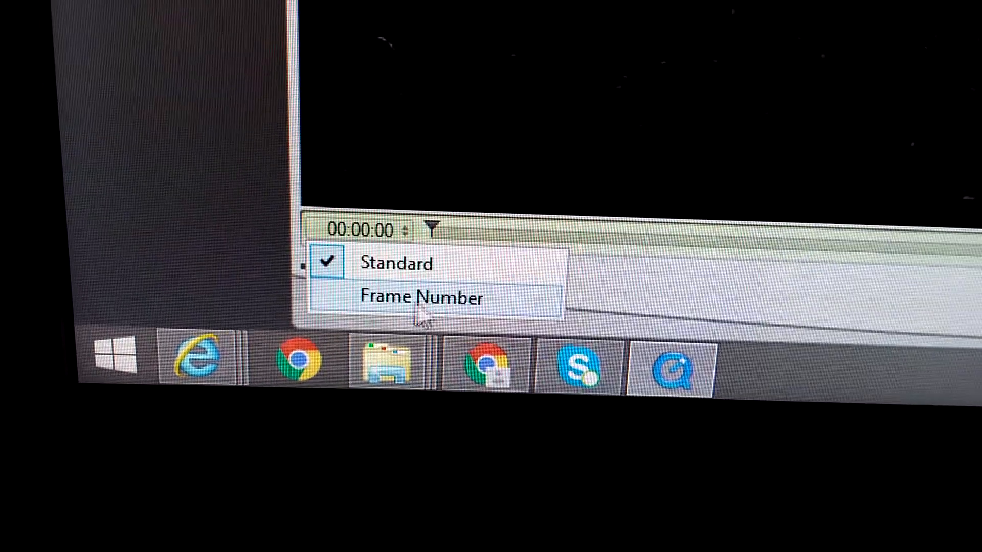
{"action": "left_click", "coordinate": [423, 297]}
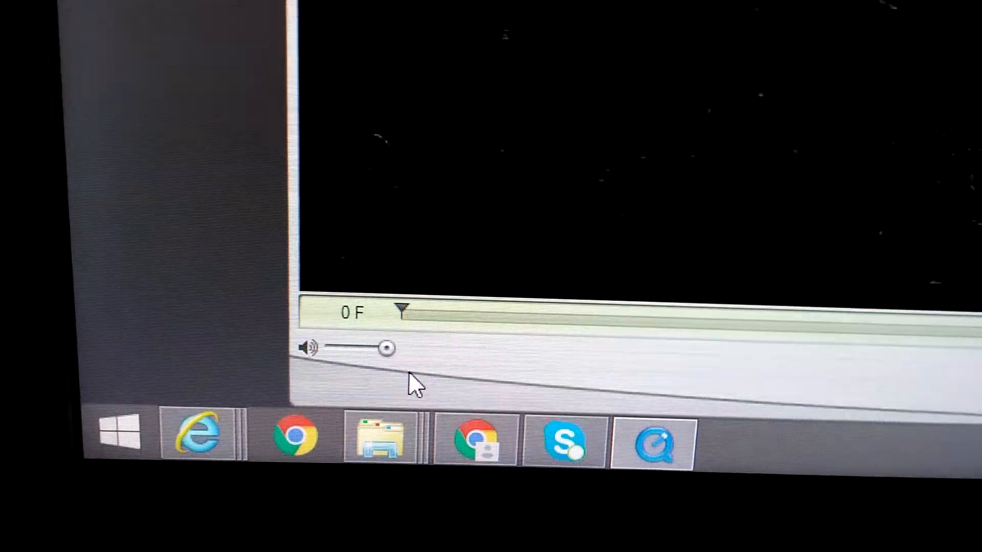